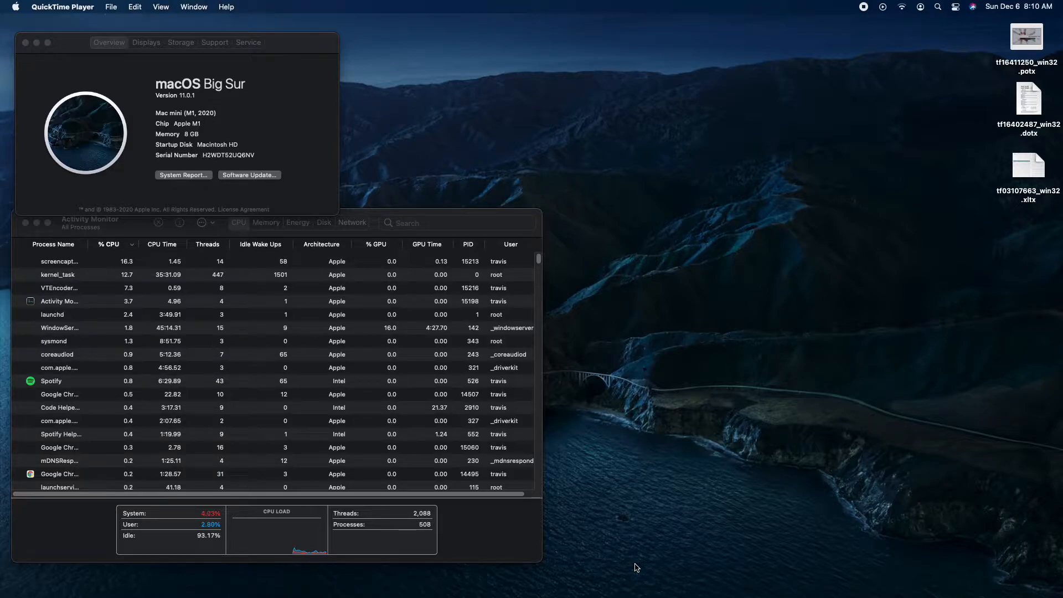
pyautogui.moveTo(142, 7)
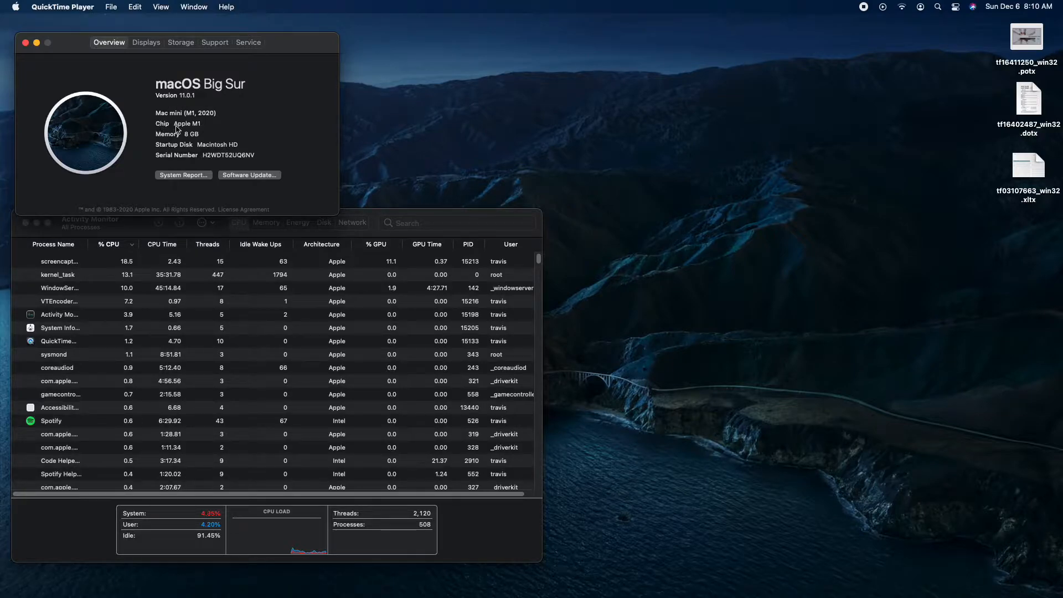
# Select the Apple M1 chip name in About This Mac, bringing Activity Monitor's CPU list forward
pyautogui.doubleClick(184, 123)
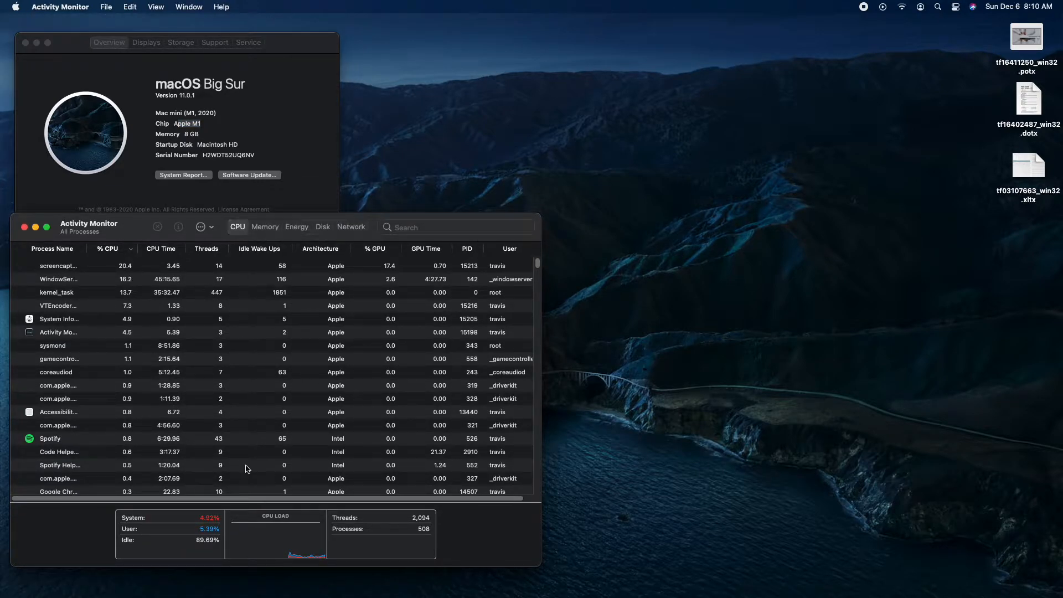
pyautogui.moveTo(515, 466)
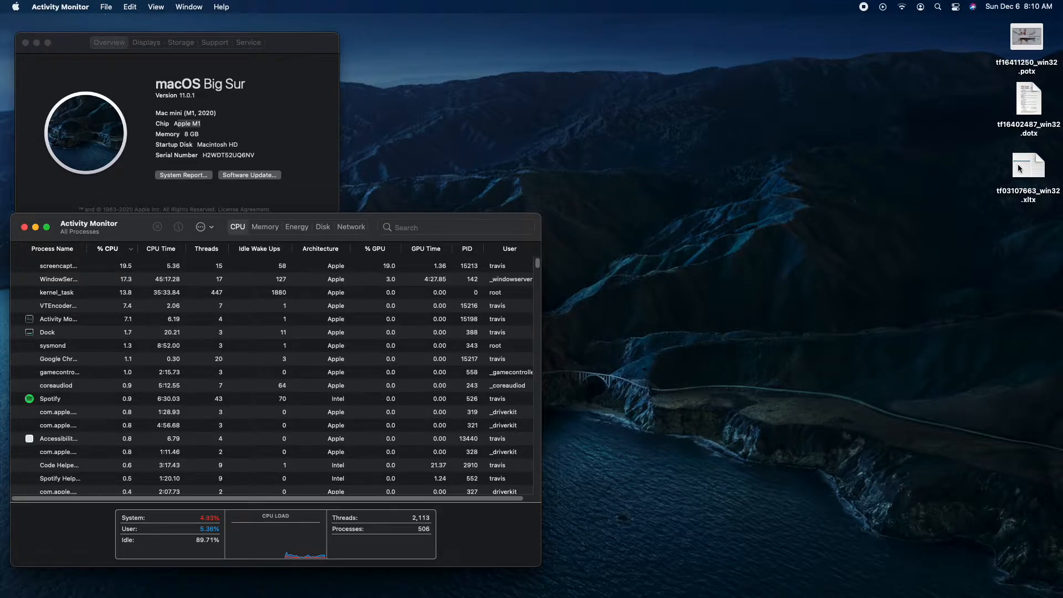
# Open the desktop .xltx 2021 class-schedule template in Excel, and also launch the .dotx template
pyautogui.click(1026, 165)
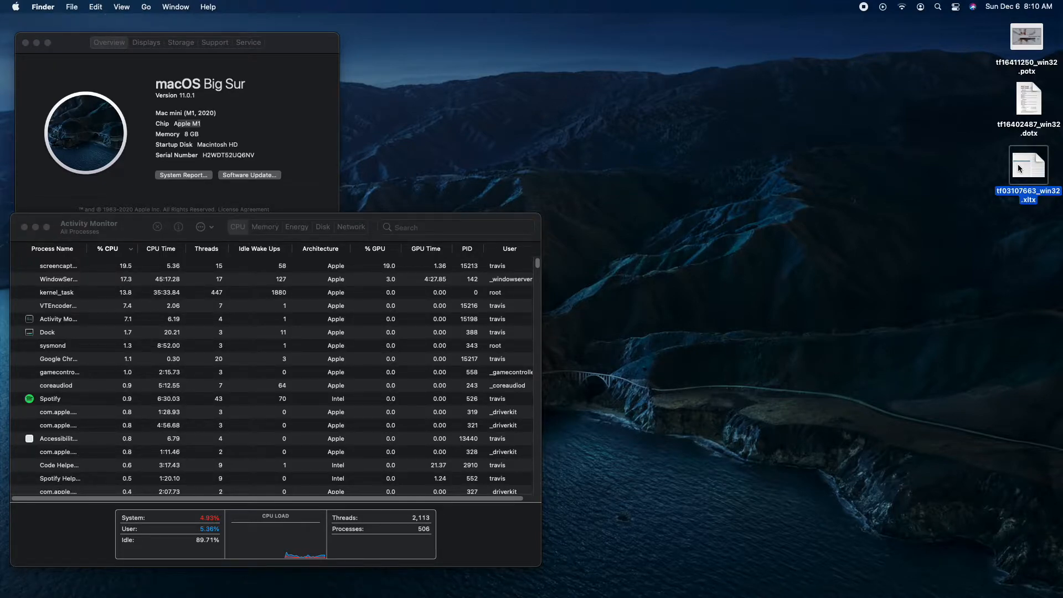
pyautogui.doubleClick(1026, 168)
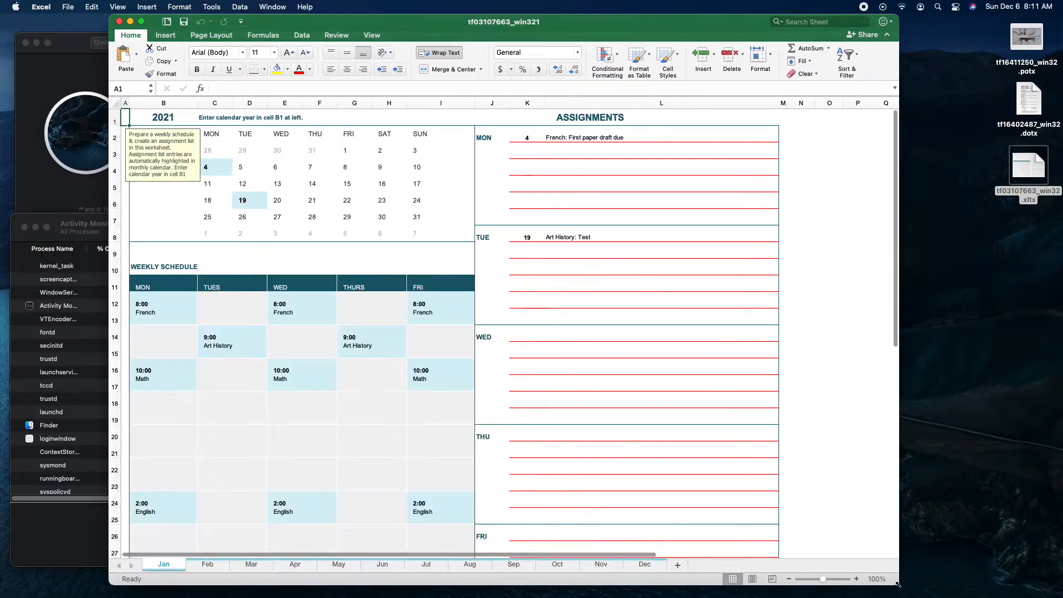
pyautogui.click(1027, 108)
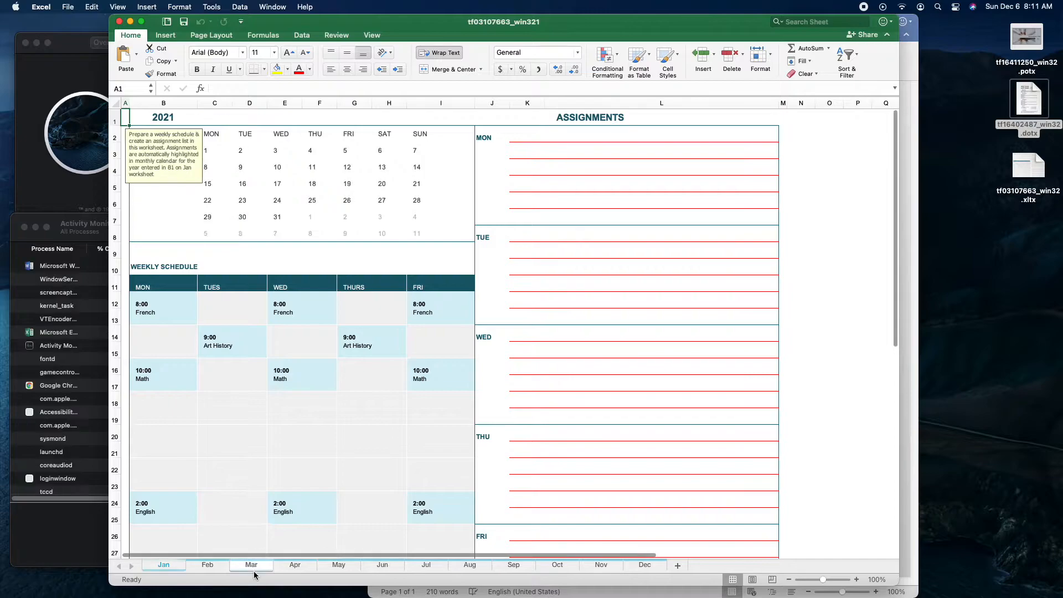
# Show the workbook's August sheet and open the desktop .potx Trey Research PowerPoint template
pyautogui.click(469, 564)
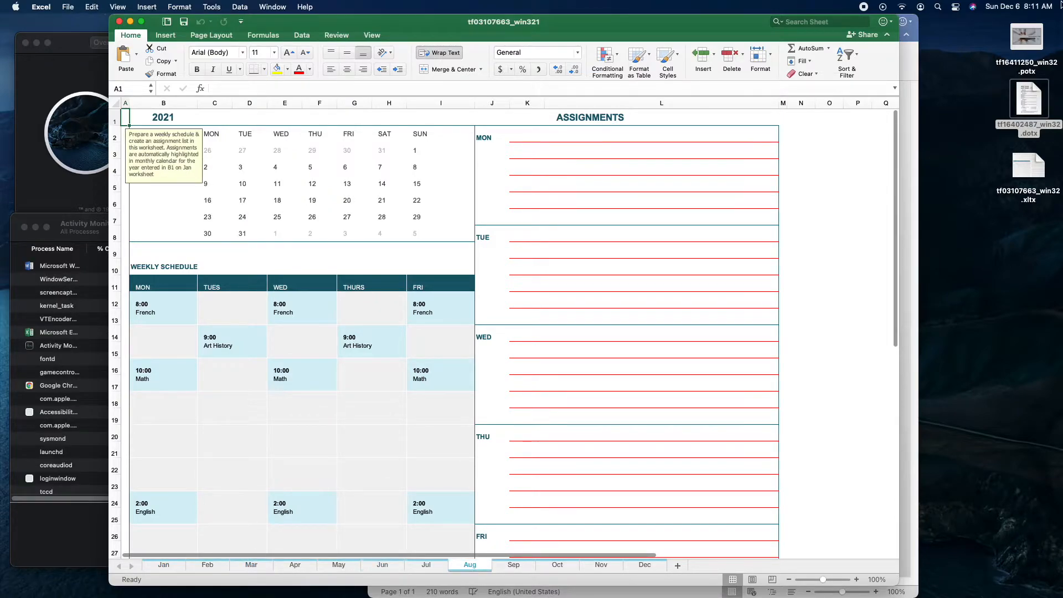
pyautogui.click(1026, 37)
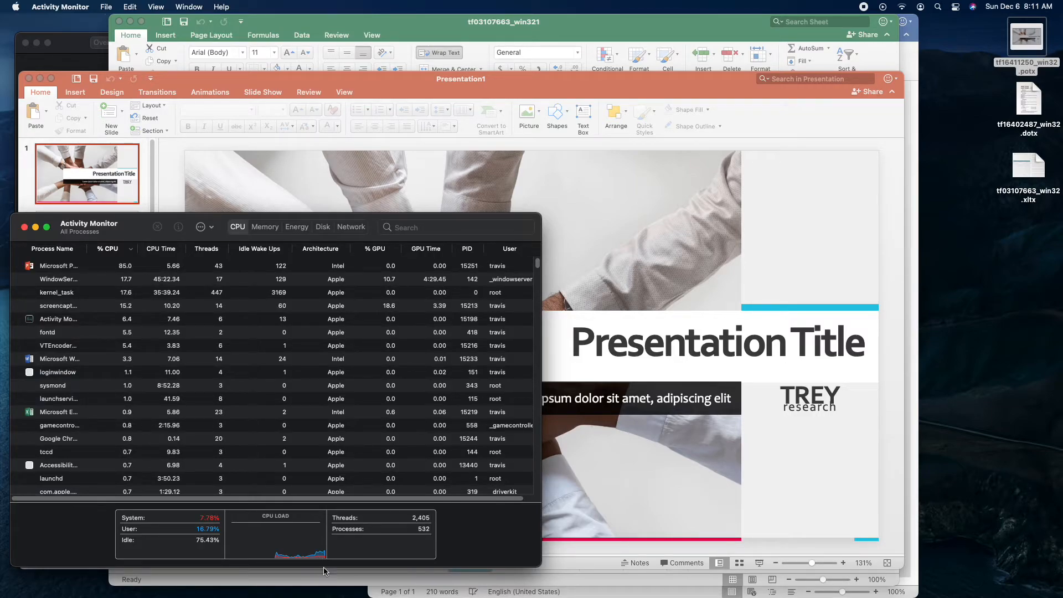
# Check Microsoft Word's memory usage in Activity Monitor, then show presentation slide 8, the Table slide
pyautogui.click(265, 227)
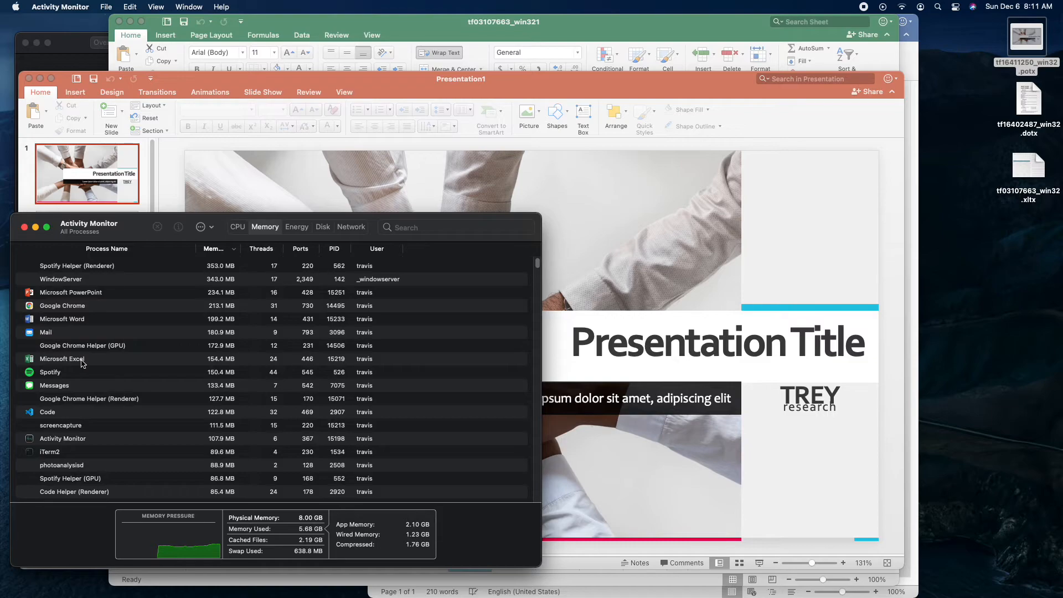
pyautogui.click(62, 319)
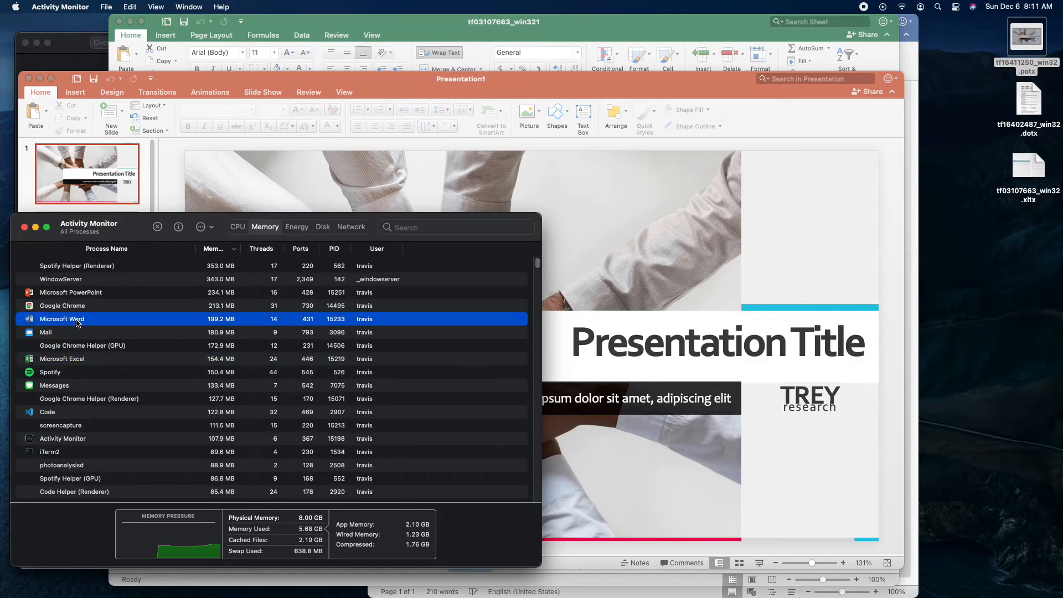
pyautogui.click(238, 226)
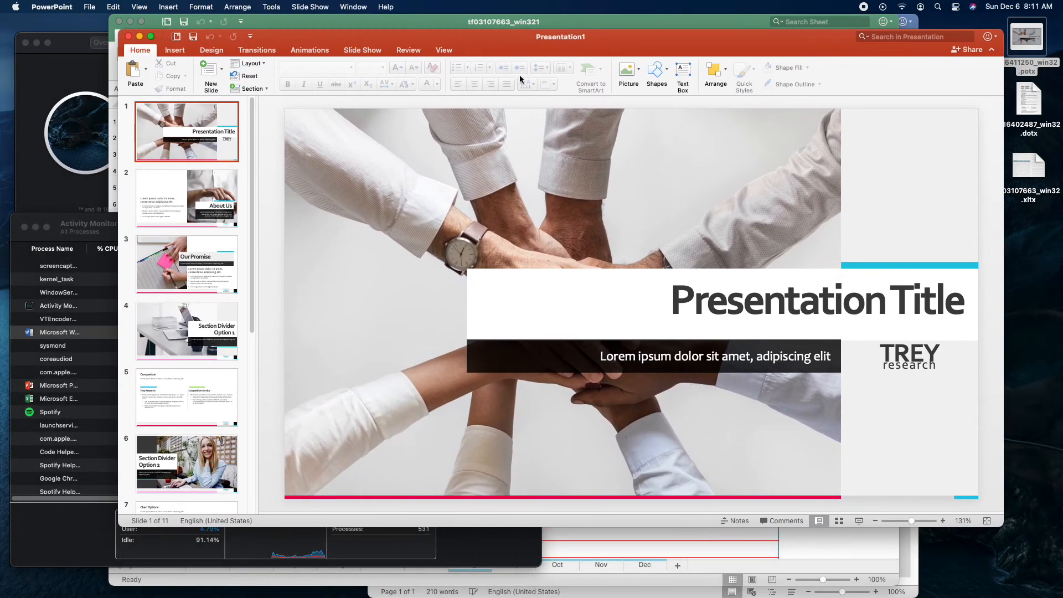
pyautogui.click(187, 422)
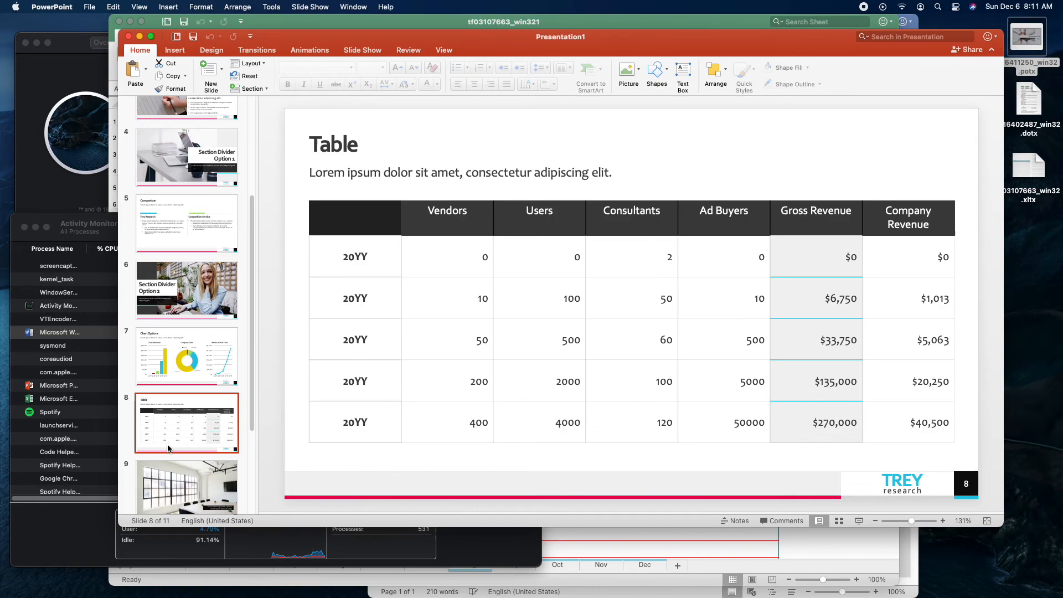